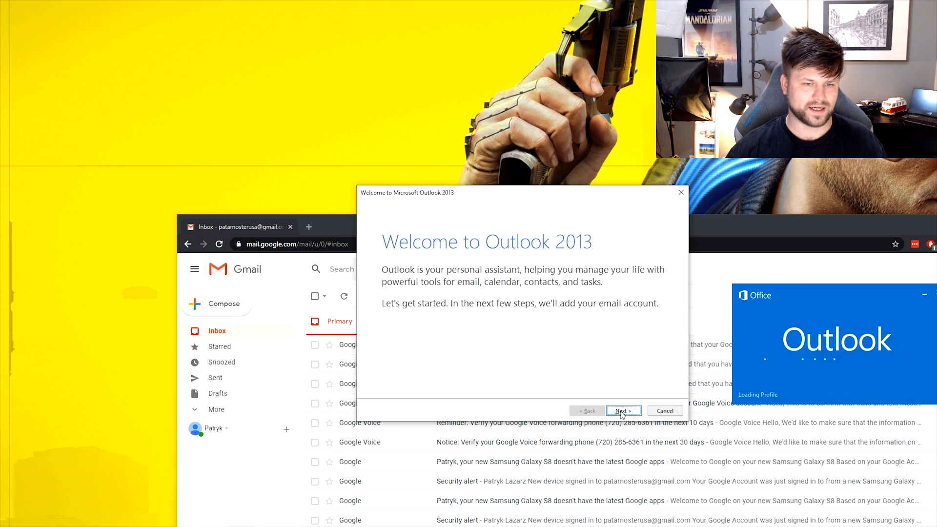
Start adding an email account and fill in the display name, Gmail address and password.
{"action": "left_click", "coordinate": [623, 410]}
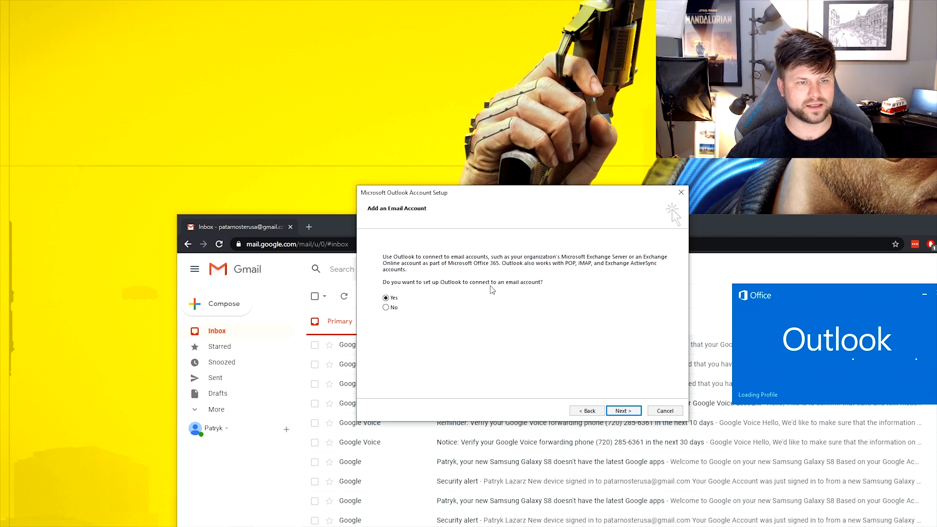
{"action": "left_click", "coordinate": [623, 410]}
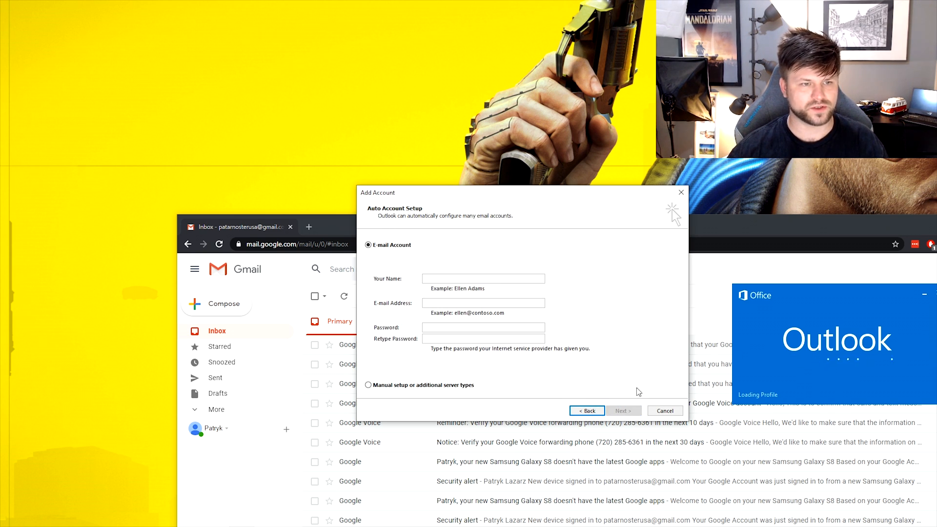
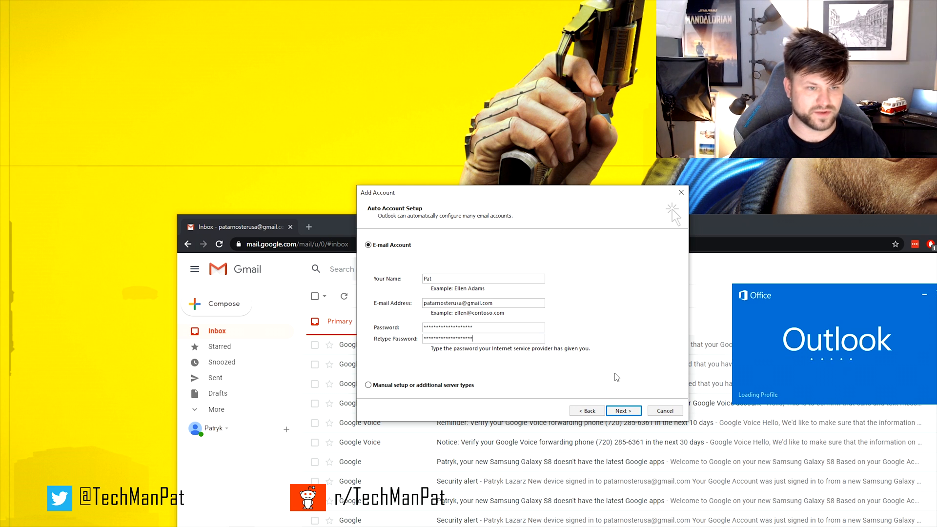
Run the automatic Gmail setup and submit the imap.gmail.com credentials; the server logon fails.
{"action": "left_click", "coordinate": [623, 410]}
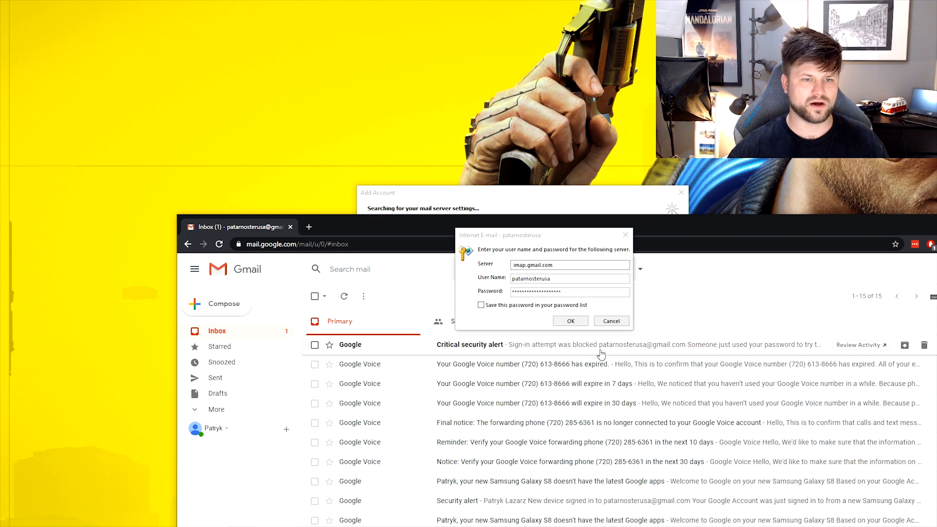
{"action": "left_click", "coordinate": [469, 344]}
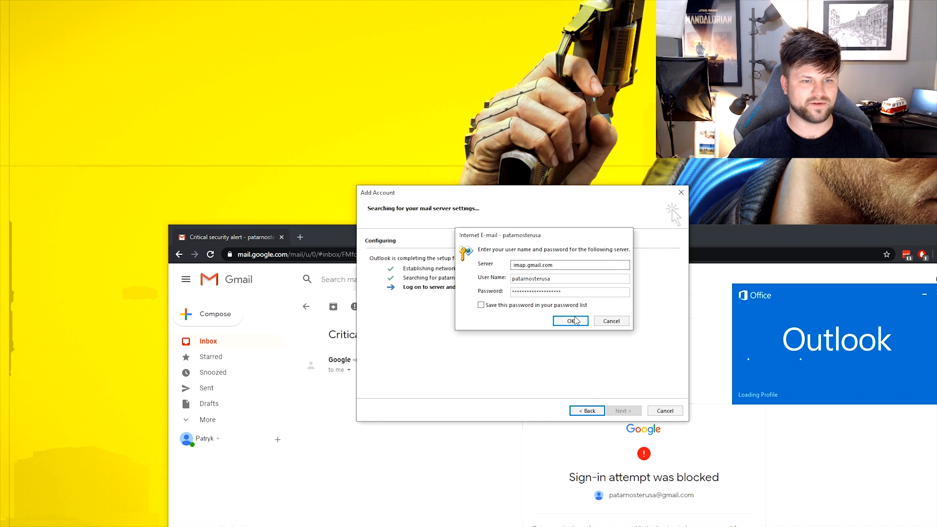
{"action": "left_click", "coordinate": [570, 320]}
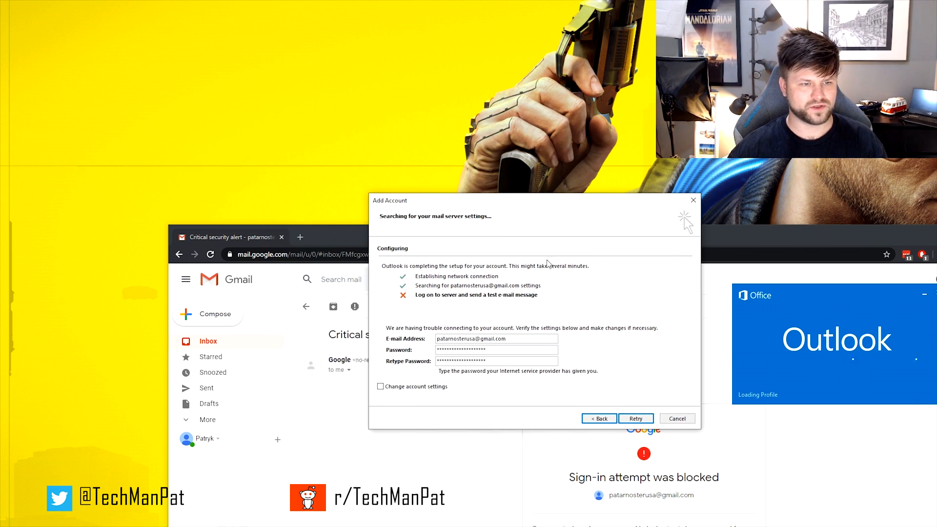
Switch to manual setup and choose the POP or IMAP account type for the Gmail account.
{"action": "left_click", "coordinate": [380, 386]}
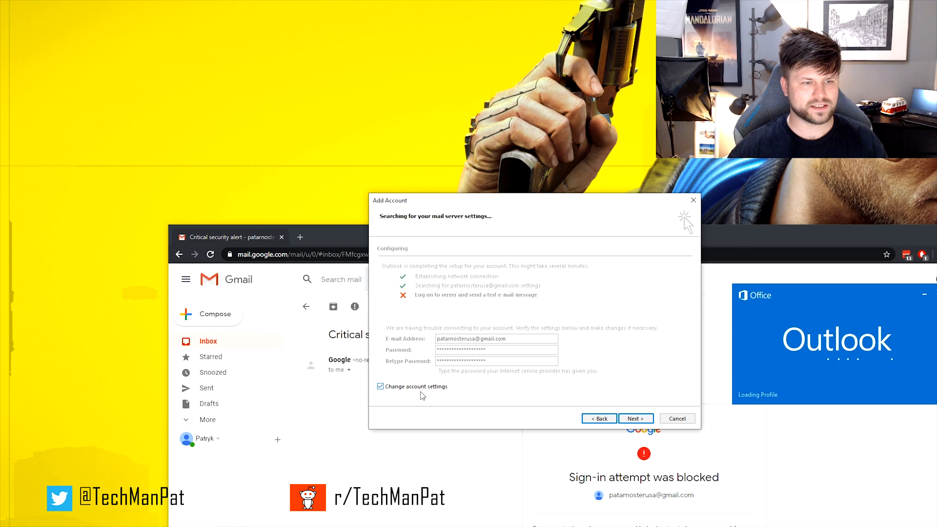
{"action": "left_click", "coordinate": [635, 418]}
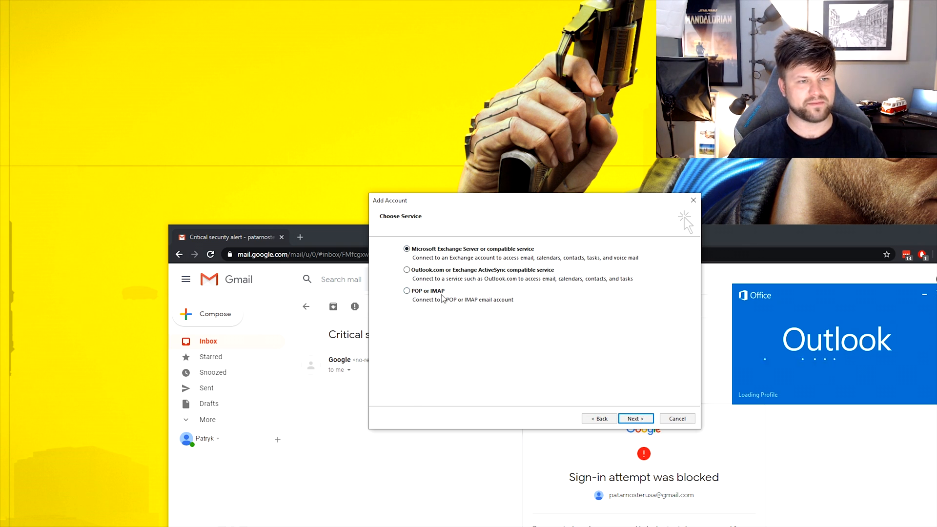
{"action": "left_click", "coordinate": [637, 417]}
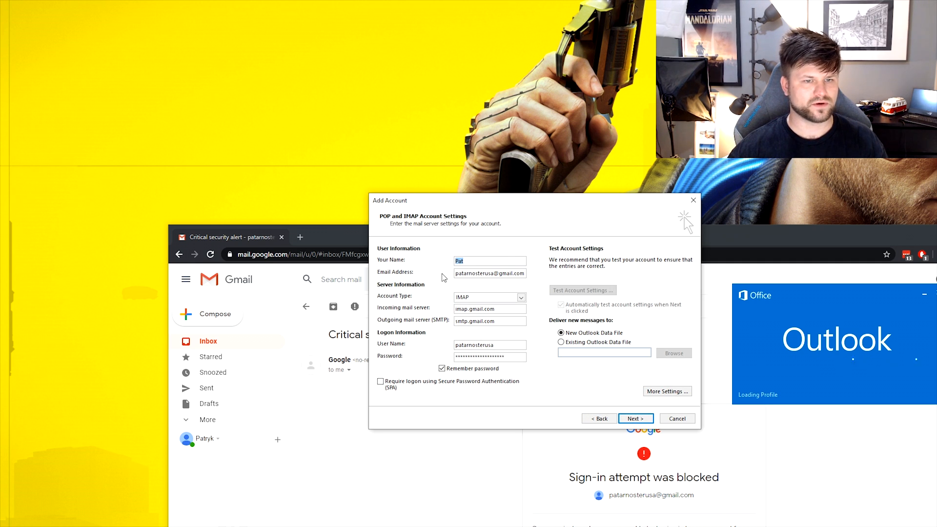
{"action": "mouse_move", "coordinate": [465, 294]}
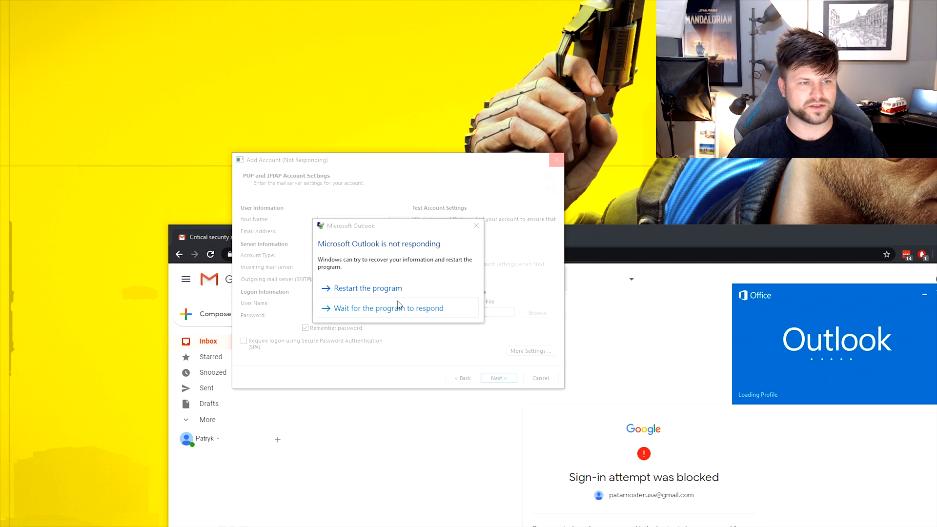
Keep waiting on Outlook, return to the Gmail inbox and open Gmail's Settings.
{"action": "left_click", "coordinate": [389, 308]}
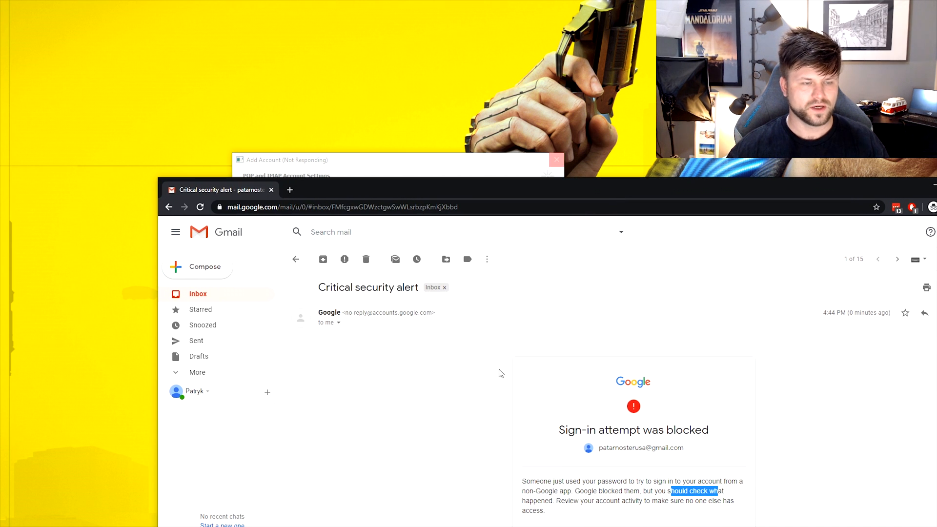
{"action": "left_click", "coordinate": [295, 260]}
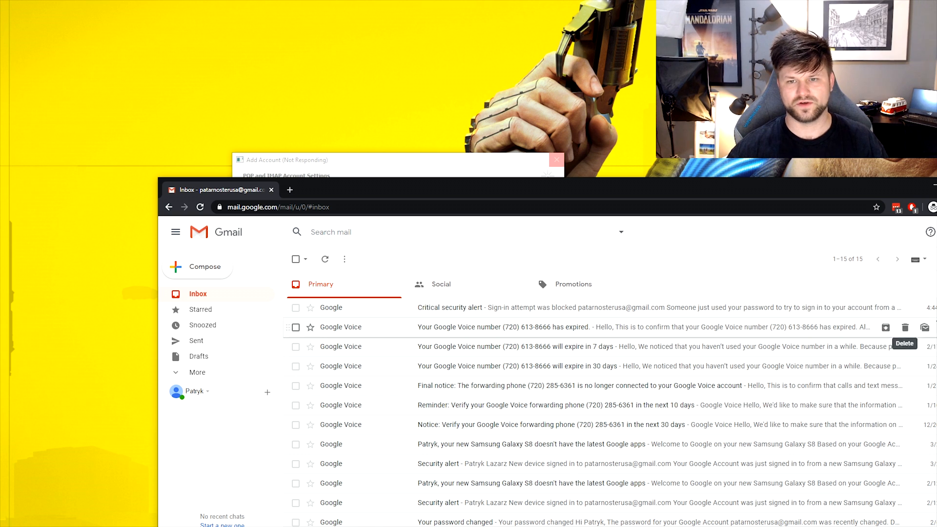
{"action": "left_click", "coordinate": [922, 259]}
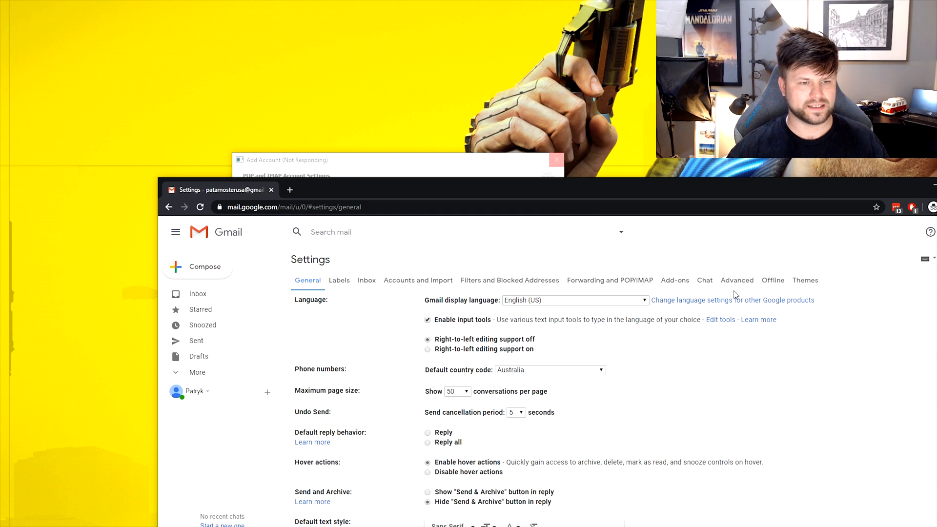
{"action": "mouse_move", "coordinate": [610, 287]}
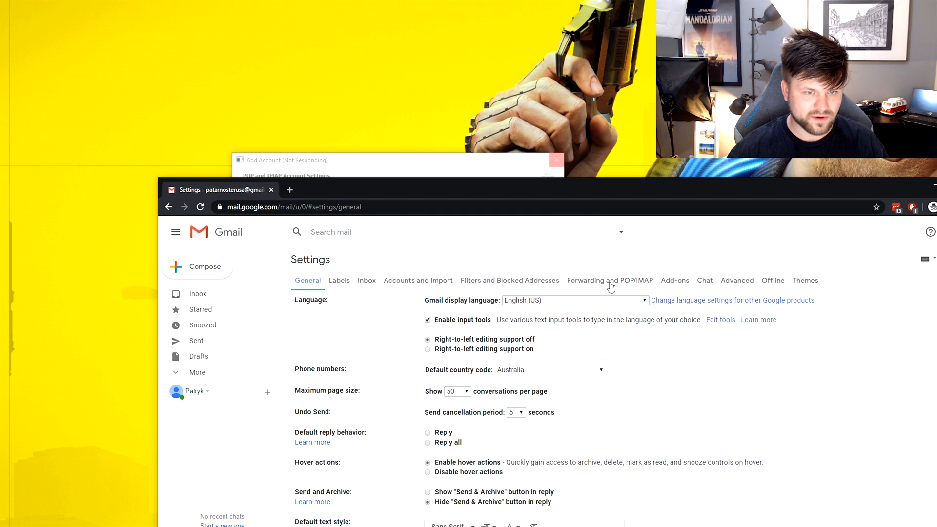
Enable IMAP access under Forwarding and POP/IMAP and save the change.
{"action": "left_click", "coordinate": [610, 280]}
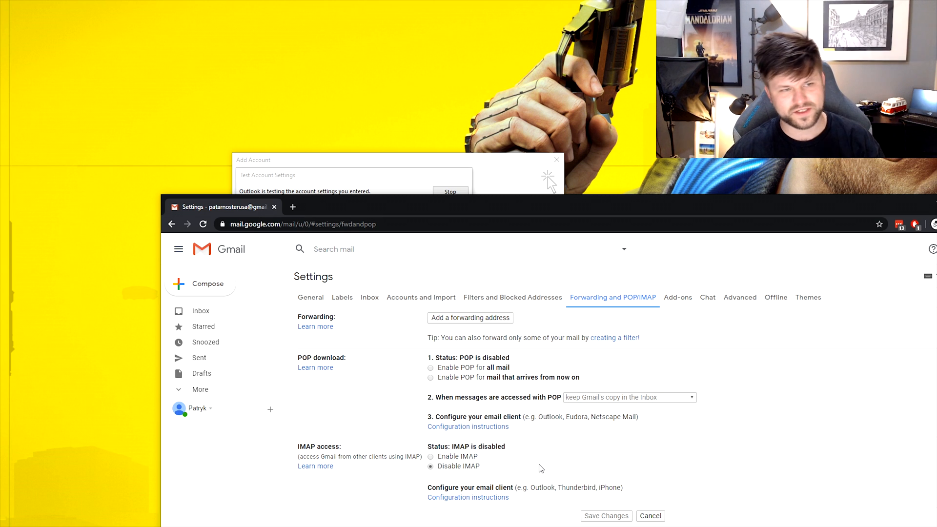
{"action": "mouse_move", "coordinate": [411, 341]}
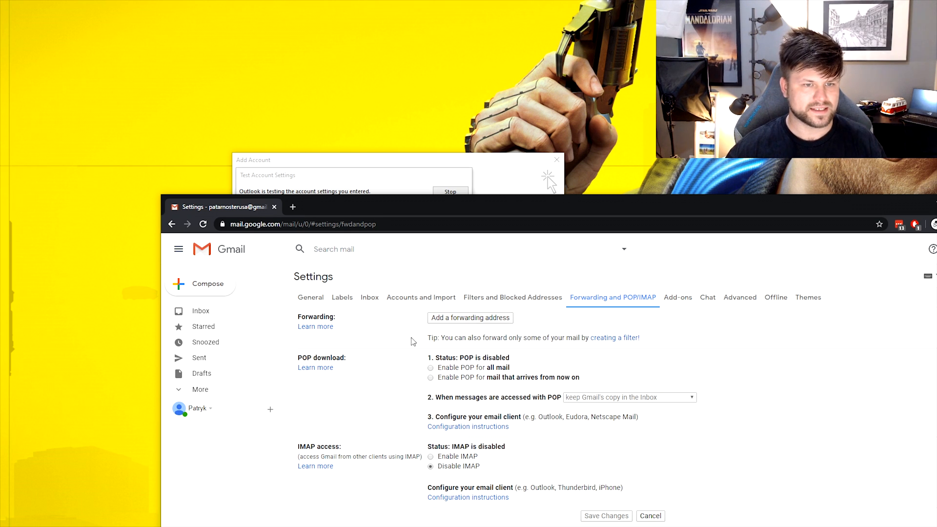
{"action": "left_click", "coordinate": [430, 457]}
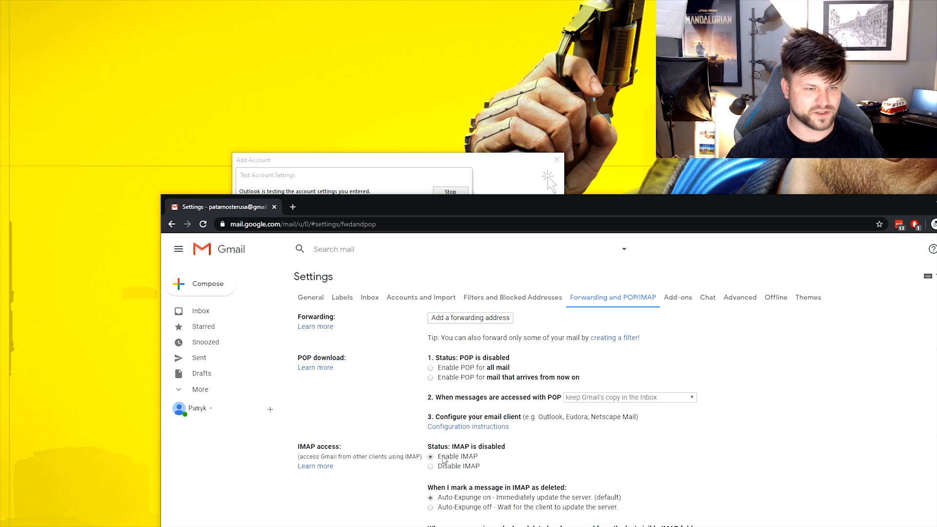
{"action": "scroll", "scroll_direction": "down", "scroll_amount": 3}
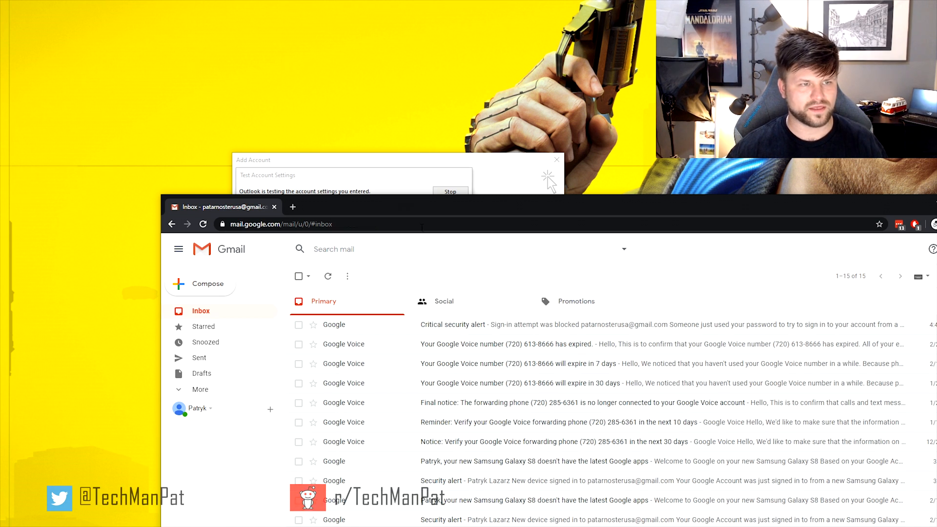
Stop the stalled account test, rerun it, and stop it again when it hangs at logon.
{"action": "left_click", "coordinate": [450, 192]}
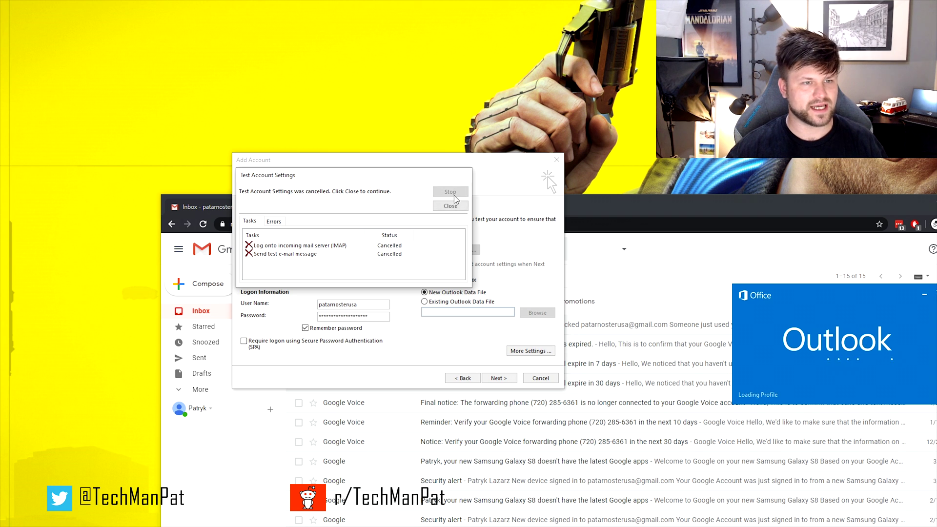
{"action": "left_click", "coordinate": [450, 205]}
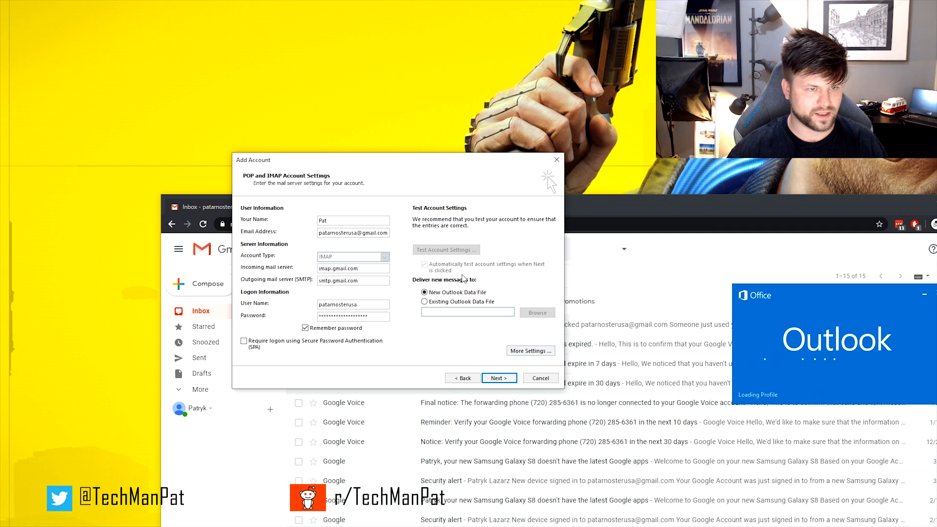
{"action": "left_click", "coordinate": [499, 378]}
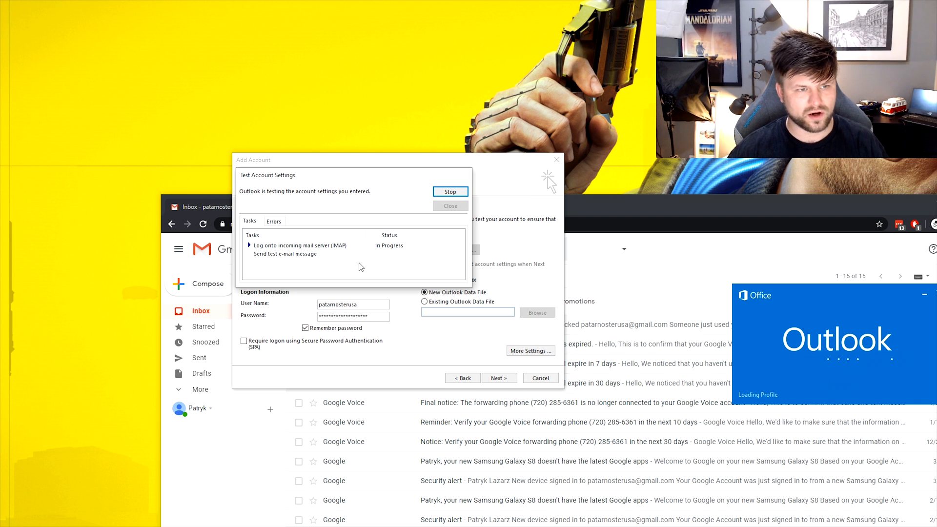
{"action": "left_click", "coordinate": [211, 207]}
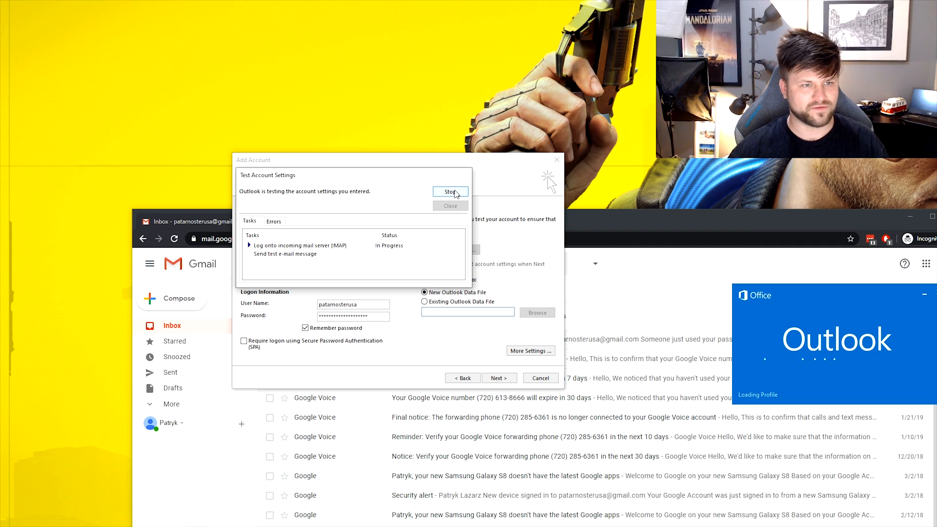
{"action": "left_click", "coordinate": [450, 192]}
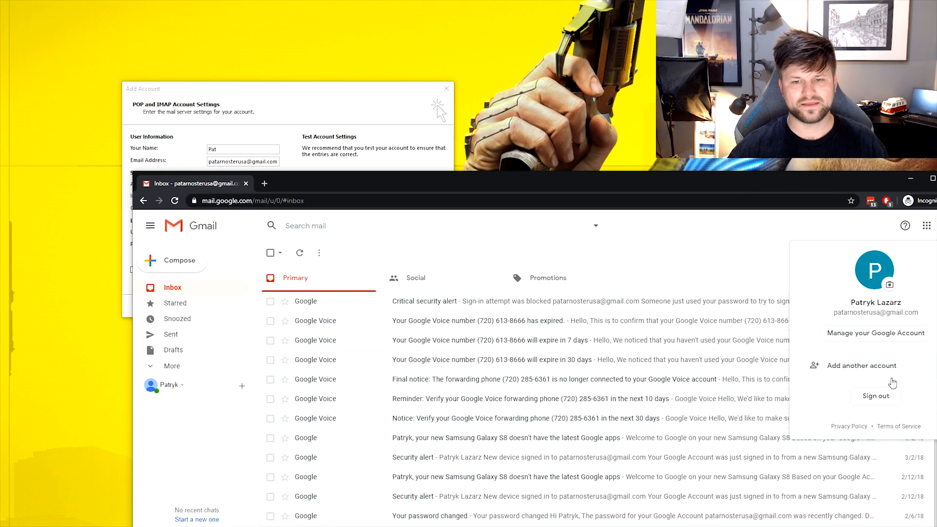
{"action": "mouse_move", "coordinate": [779, 308]}
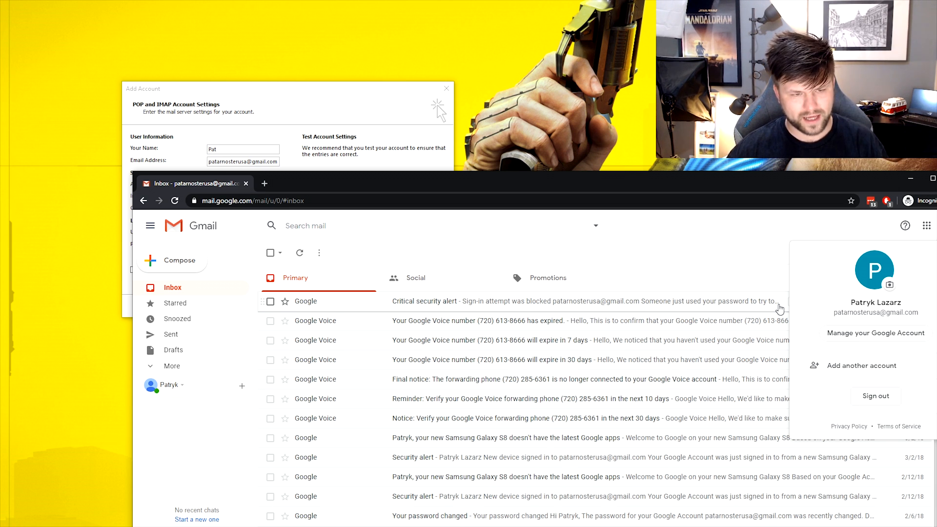
{"action": "mouse_move", "coordinate": [750, 270]}
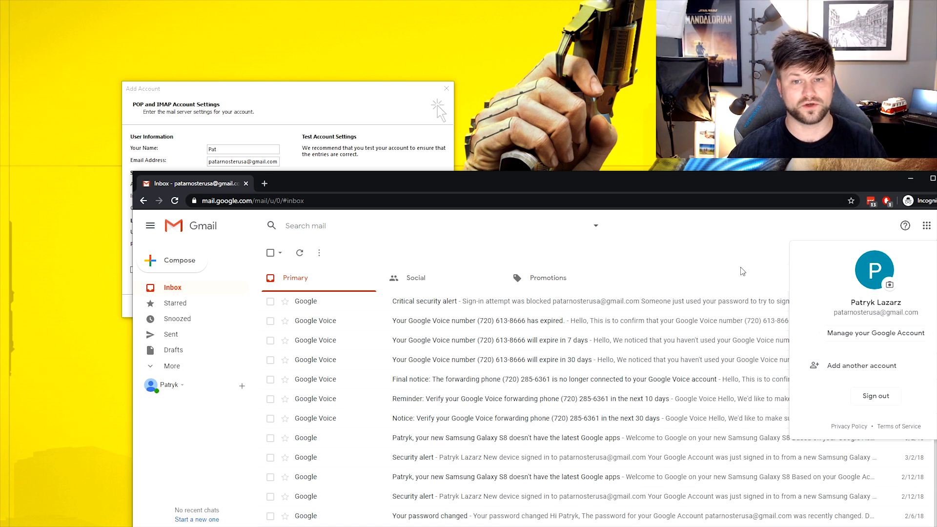
{"action": "mouse_move", "coordinate": [757, 285]}
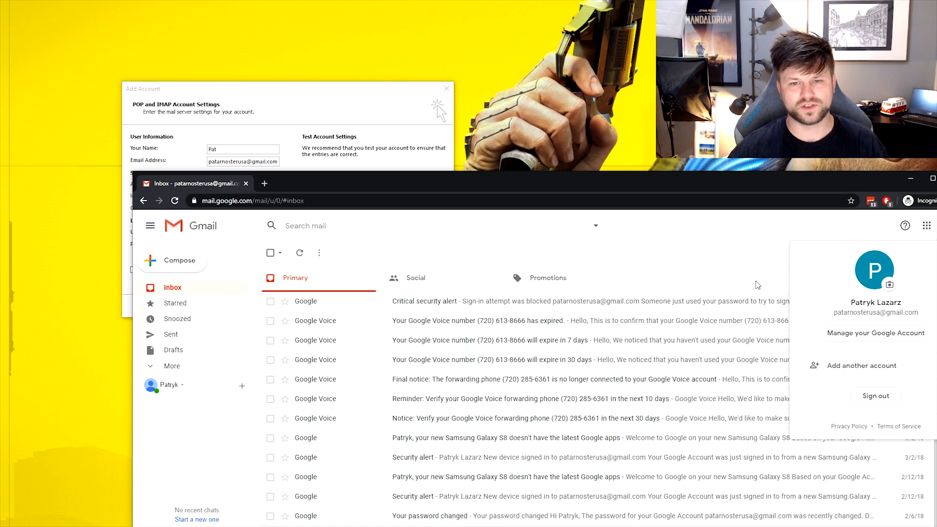
Open Manage your Google Account from the Gmail profile menu.
{"action": "left_click", "coordinate": [875, 332]}
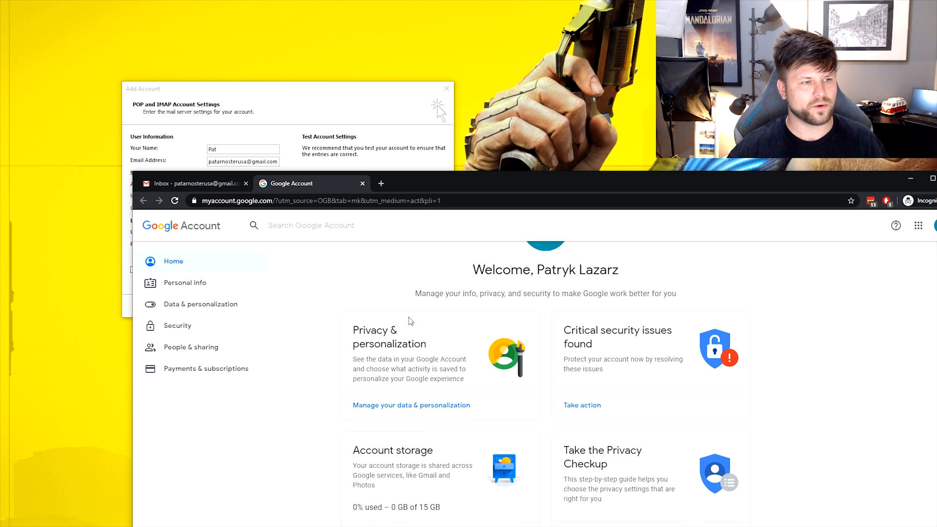
Go to the Security page and scroll to the Less secure app access section.
{"action": "left_click", "coordinate": [177, 326]}
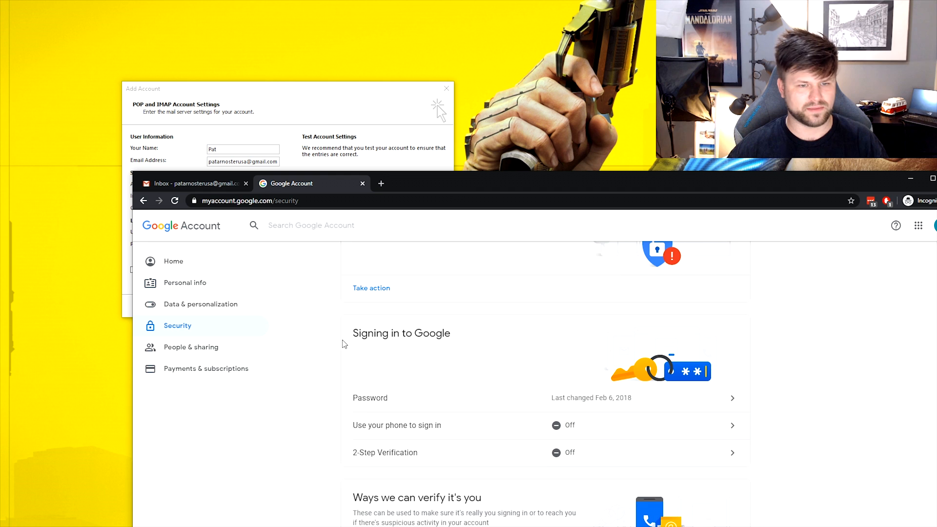
{"action": "scroll", "scroll_direction": "down", "scroll_amount": 3}
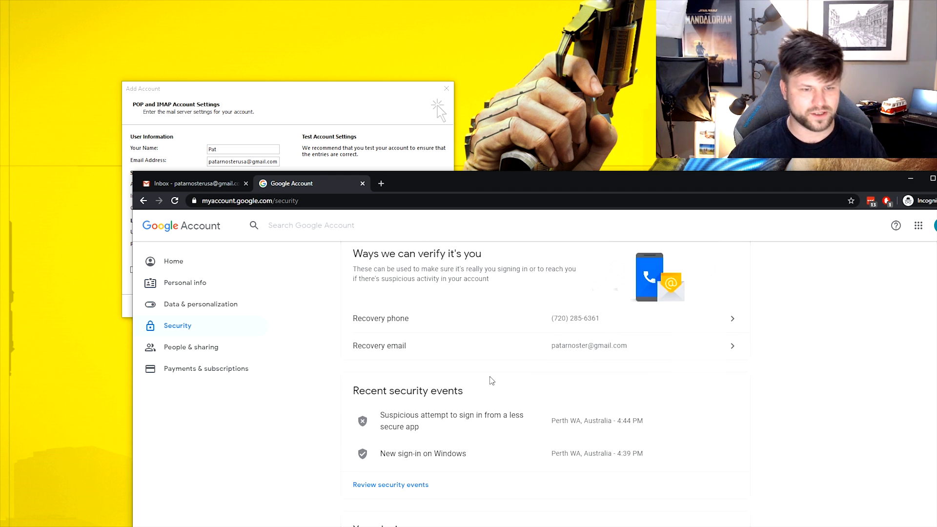
{"action": "scroll", "scroll_direction": "down", "scroll_amount": 3}
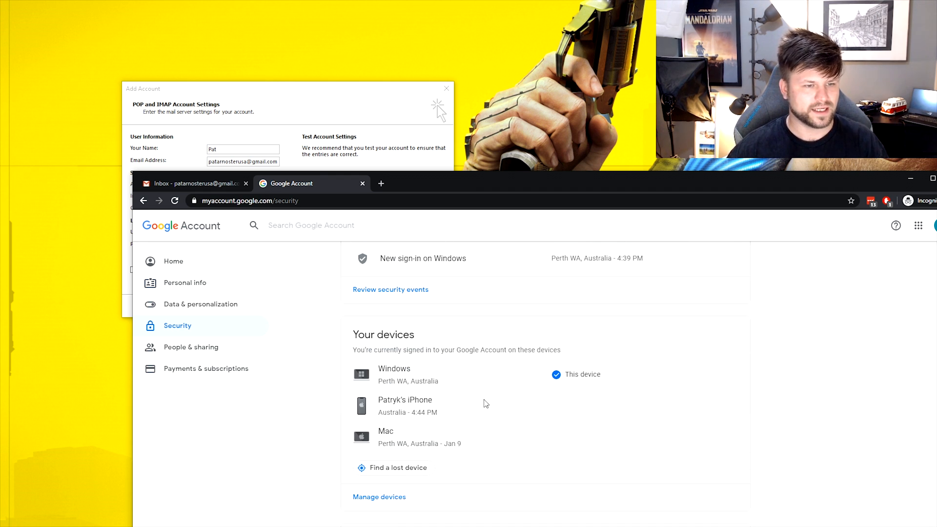
{"action": "scroll", "scroll_direction": "down", "scroll_amount": 3}
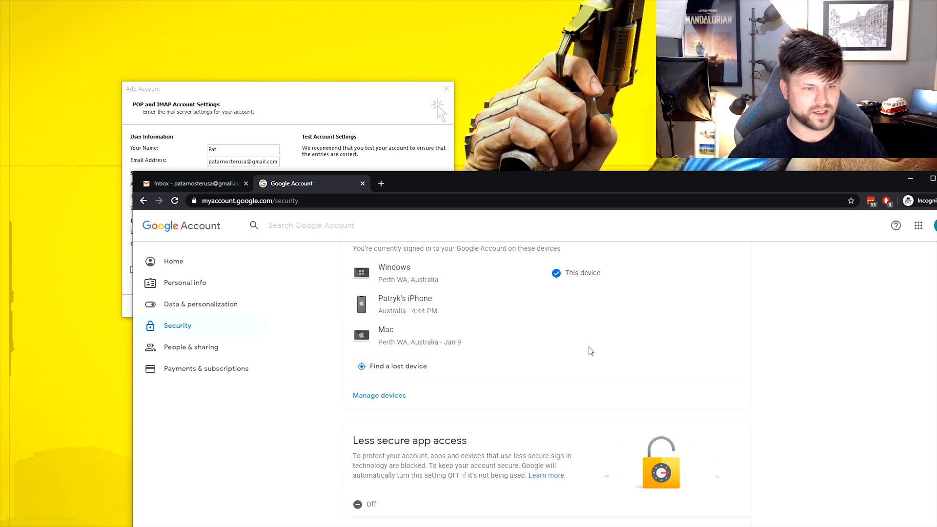
{"action": "scroll", "scroll_direction": "down", "scroll_amount": 3}
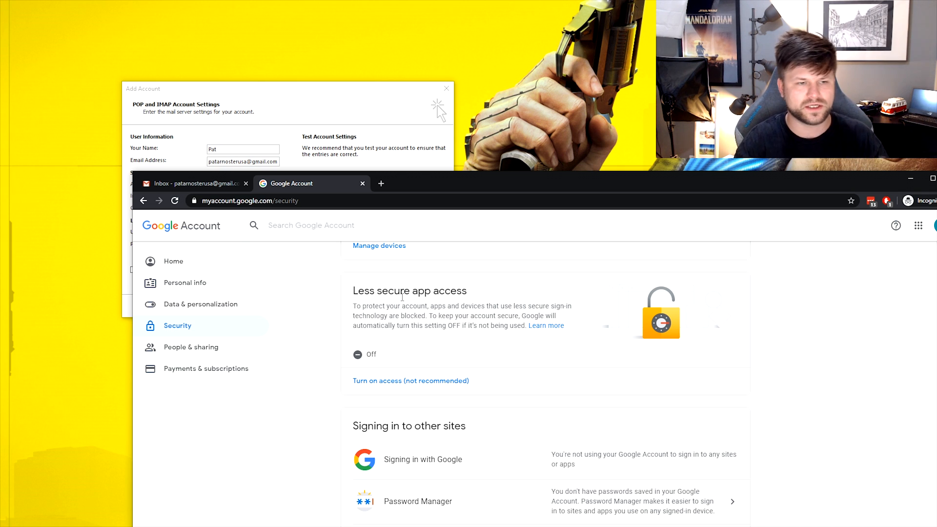
Turn on Allow less secure apps and return to the Security overview.
{"action": "left_click", "coordinate": [410, 381]}
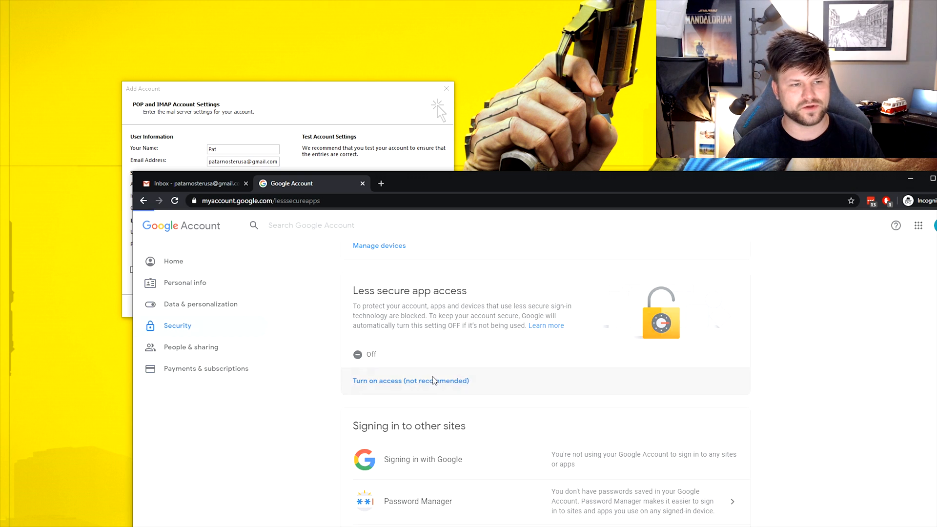
{"action": "left_click", "coordinate": [411, 380]}
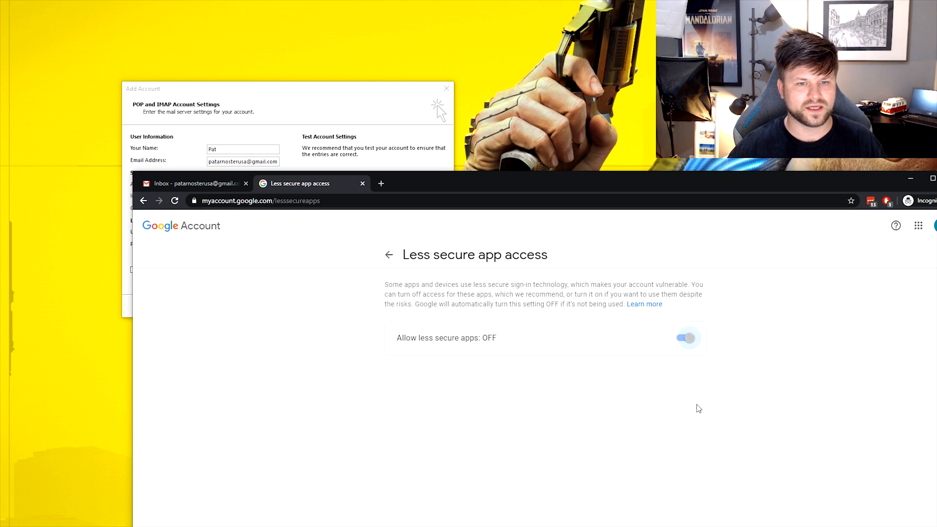
{"action": "left_click", "coordinate": [389, 254]}
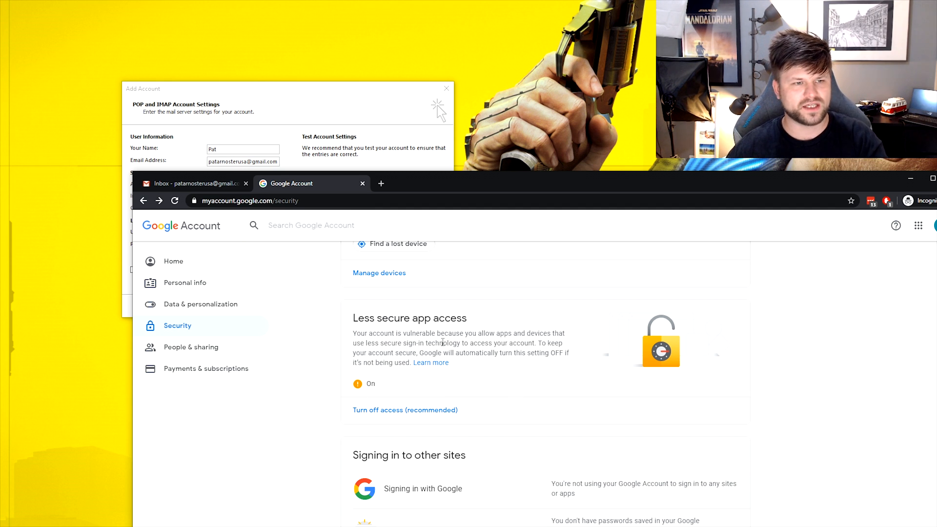
{"action": "scroll", "scroll_direction": "up", "scroll_amount": 3}
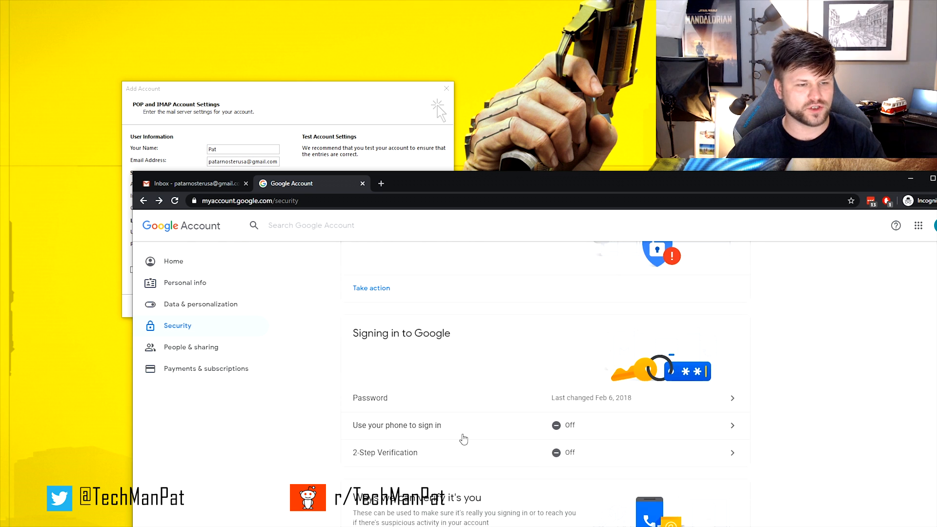
{"action": "mouse_move", "coordinate": [396, 460]}
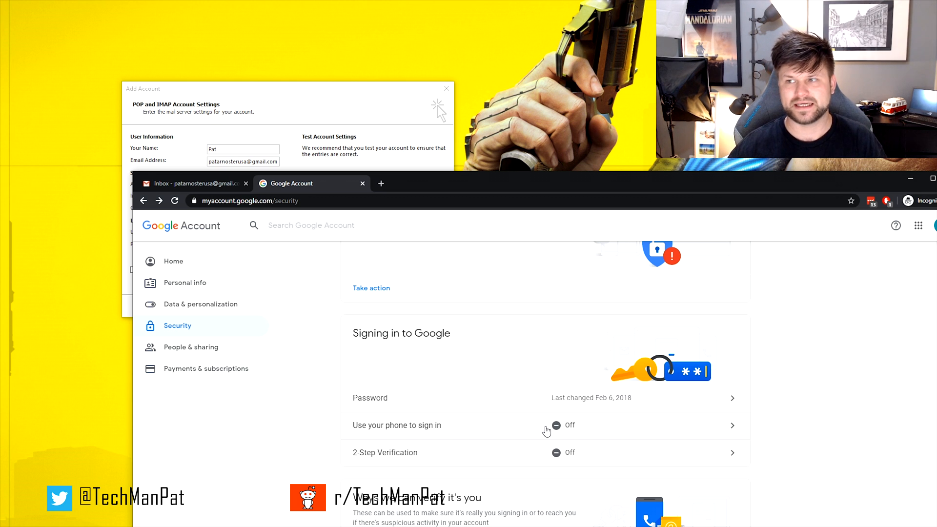
{"action": "scroll", "scroll_direction": "down", "scroll_amount": 3}
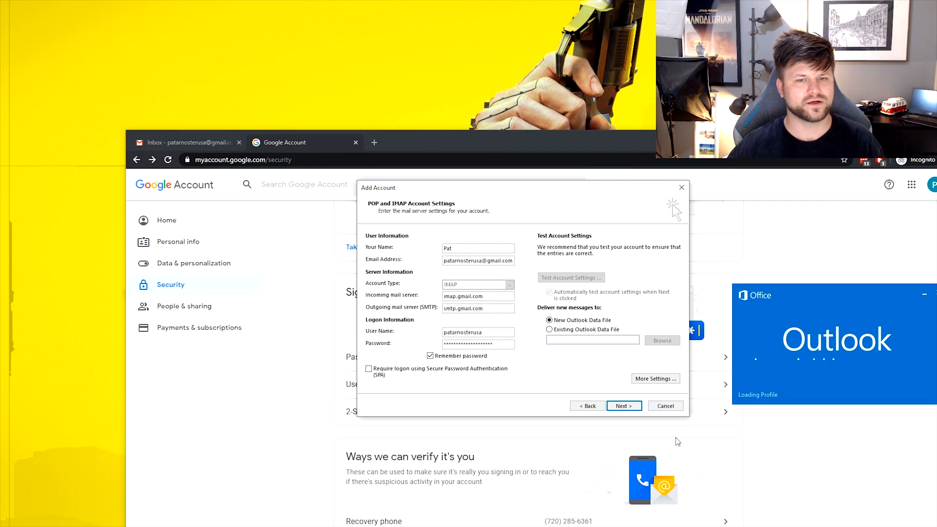
Rerun the IMAP account settings test, then stop it and close the results.
{"action": "left_click", "coordinate": [624, 405]}
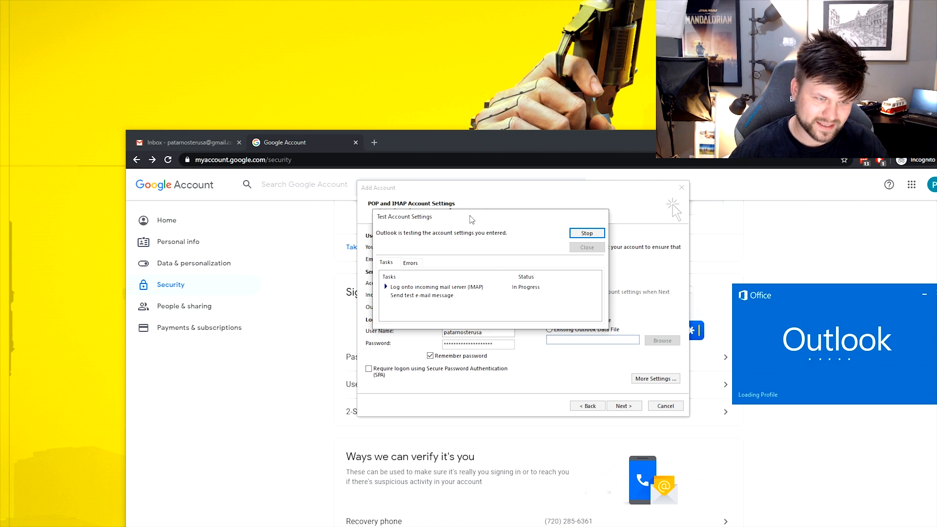
{"action": "left_click", "coordinate": [586, 232]}
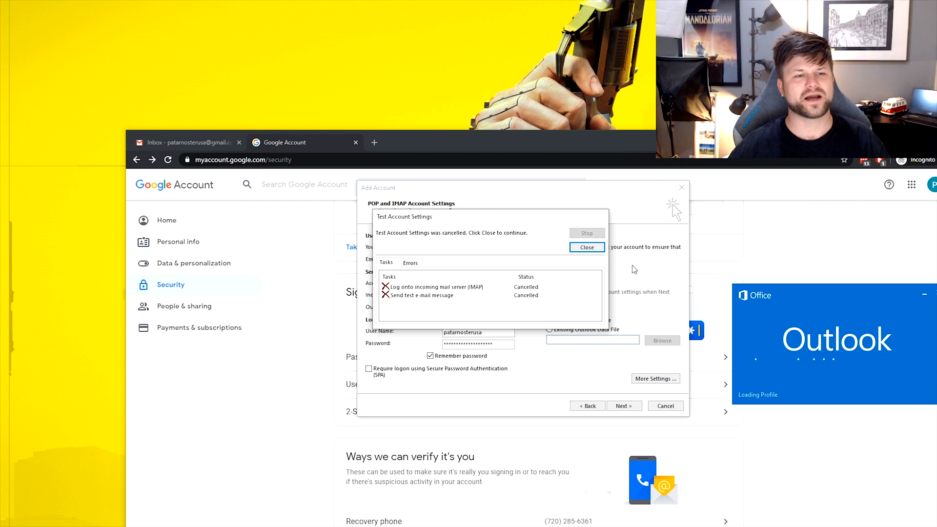
{"action": "left_click", "coordinate": [587, 247]}
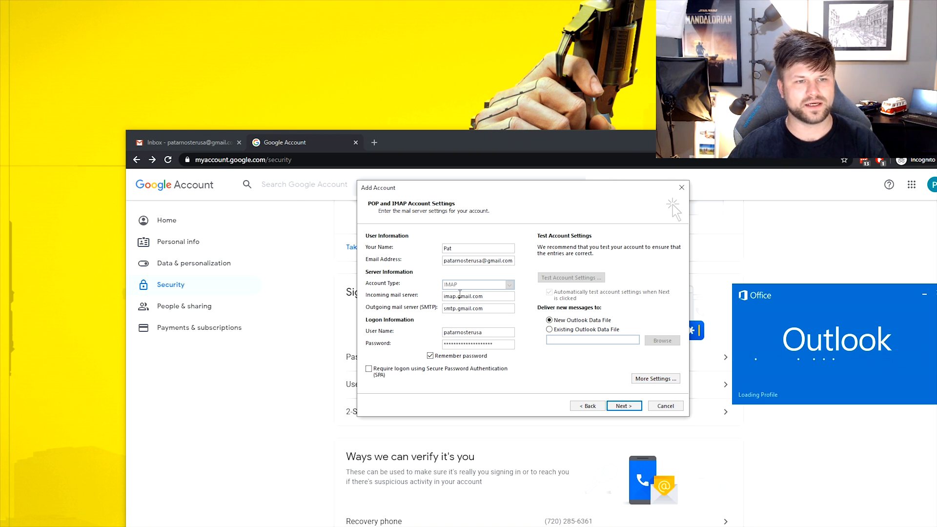
In More Settings, require authentication for the outgoing SMTP server and move on to Advanced.
{"action": "left_click", "coordinate": [656, 379]}
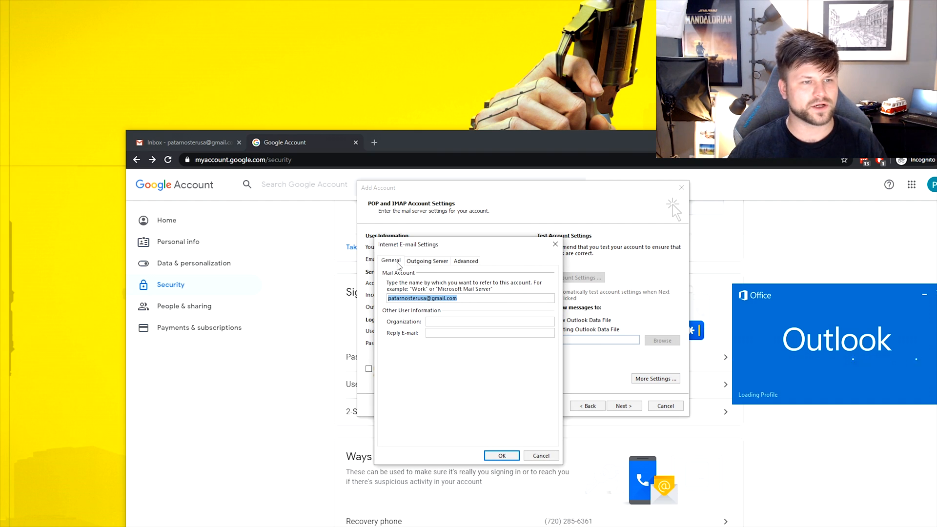
{"action": "left_click", "coordinate": [428, 261]}
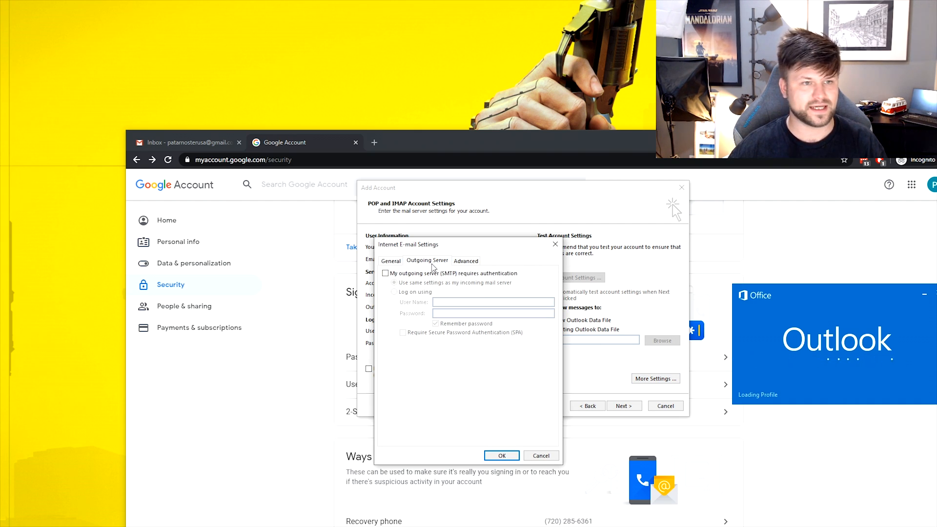
{"action": "left_click", "coordinate": [384, 273]}
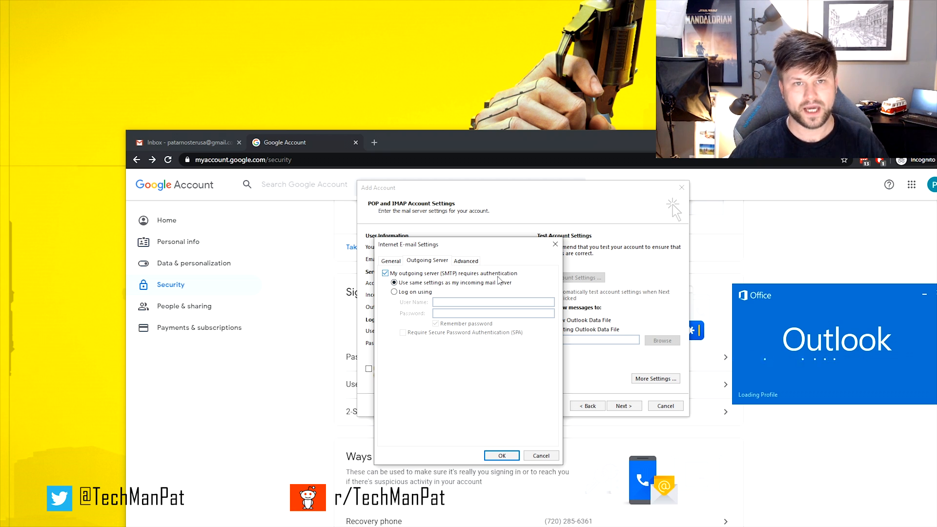
{"action": "left_click", "coordinate": [466, 261]}
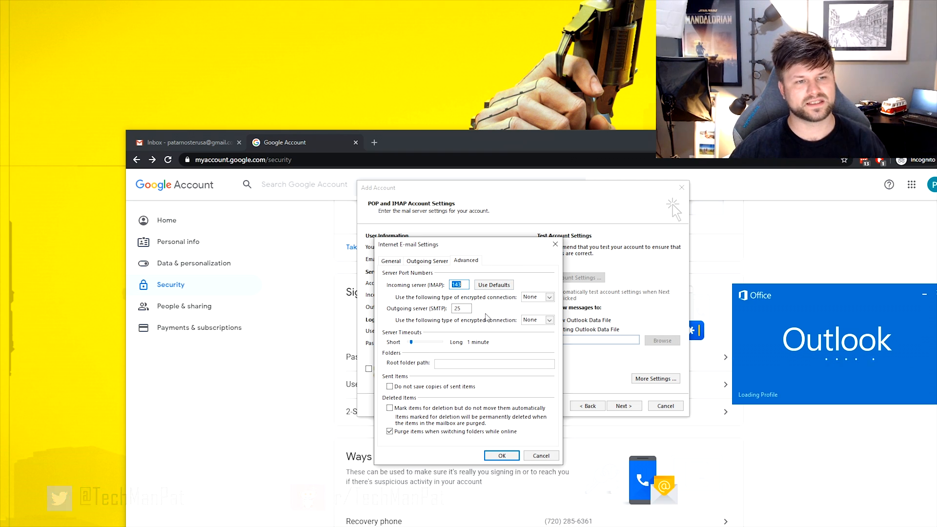
Set incoming IMAP to SSL (port 993) and outgoing SMTP to TLS on port 587.
{"action": "left_click", "coordinate": [550, 297]}
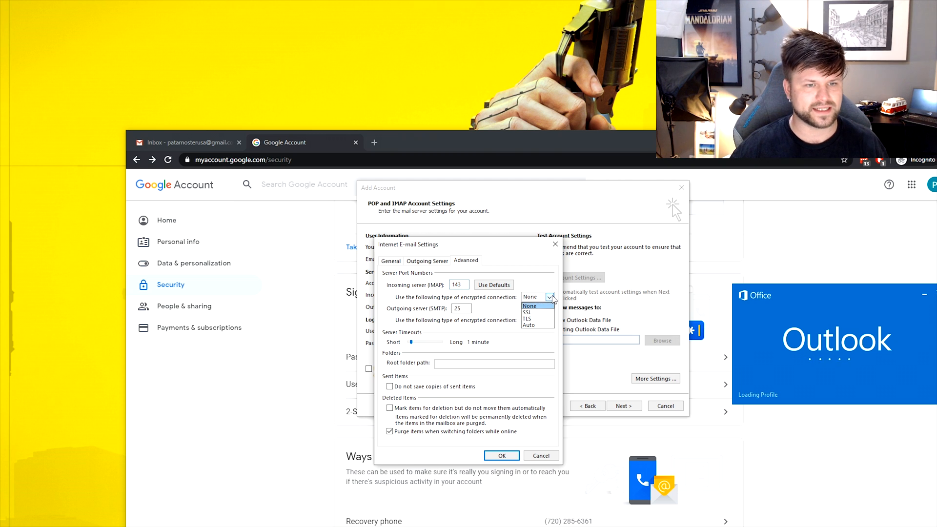
{"action": "left_click", "coordinate": [526, 312]}
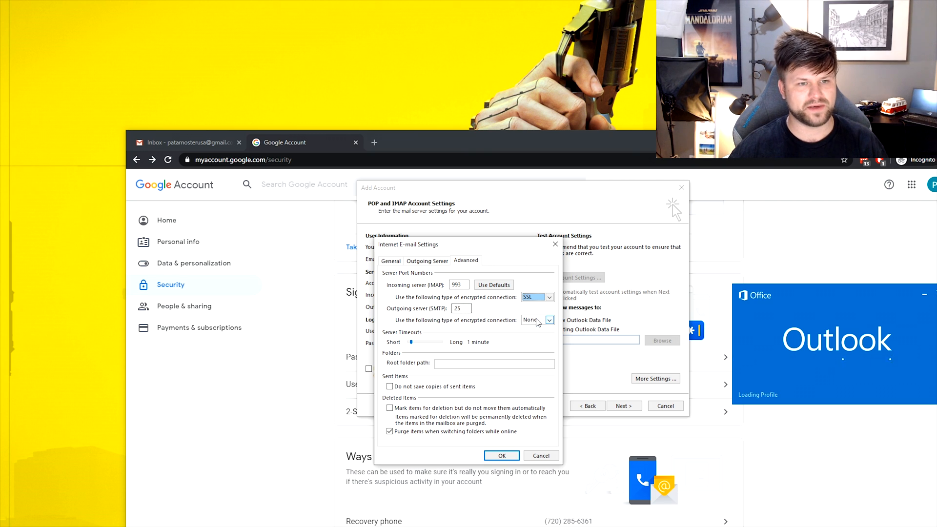
{"action": "left_click", "coordinate": [549, 319]}
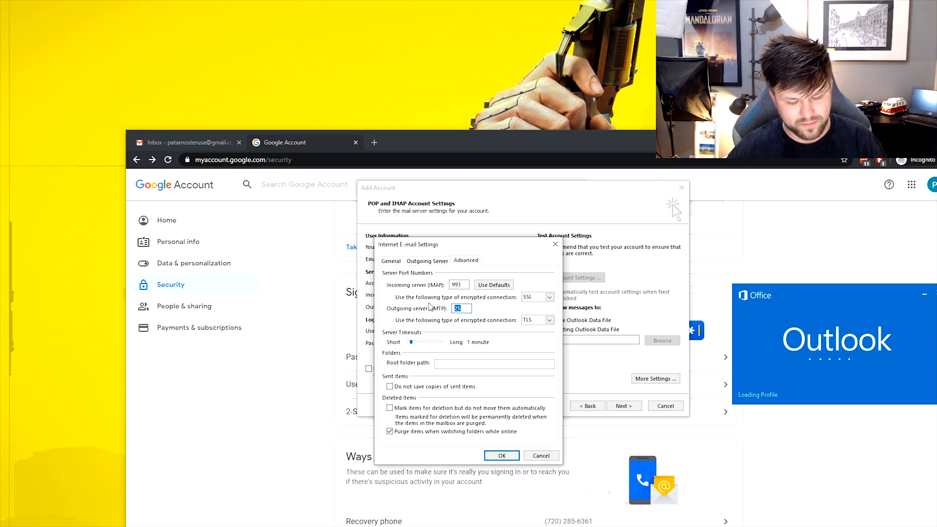
{"action": "type", "text": "587"}
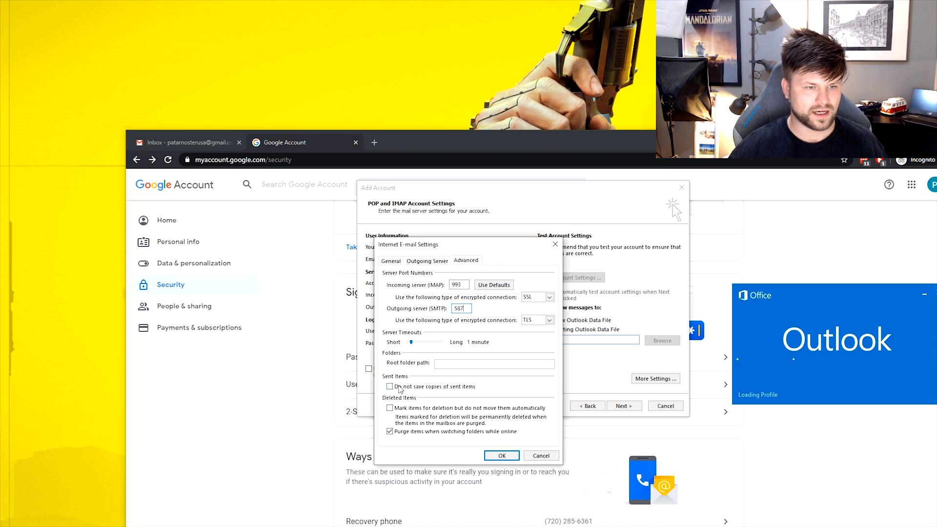
Stop saving copies of sent items and confirm the advanced server settings.
{"action": "left_click", "coordinate": [391, 387]}
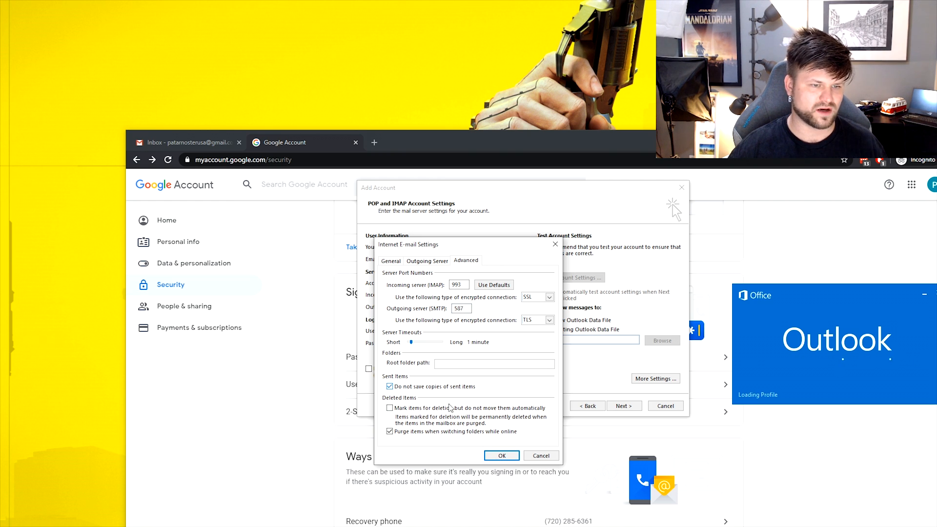
{"action": "left_click", "coordinate": [502, 455]}
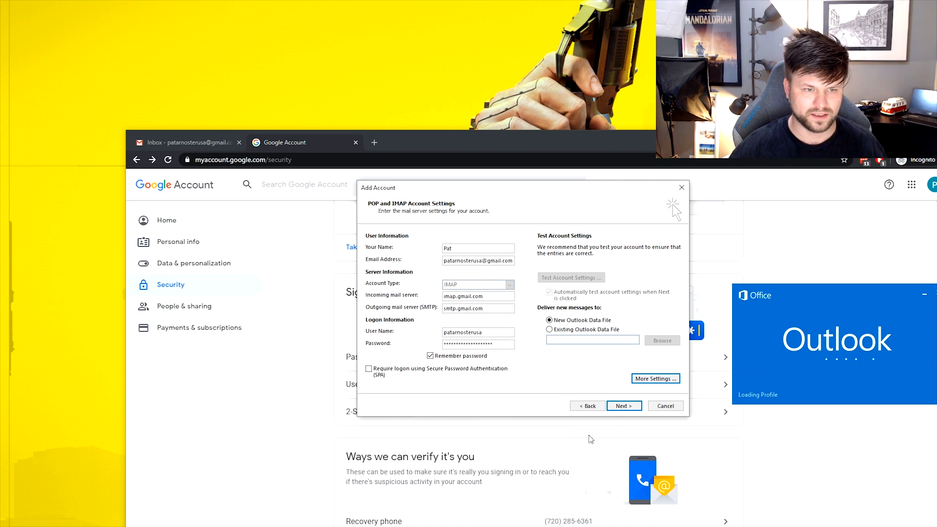
{"action": "left_click", "coordinate": [656, 379]}
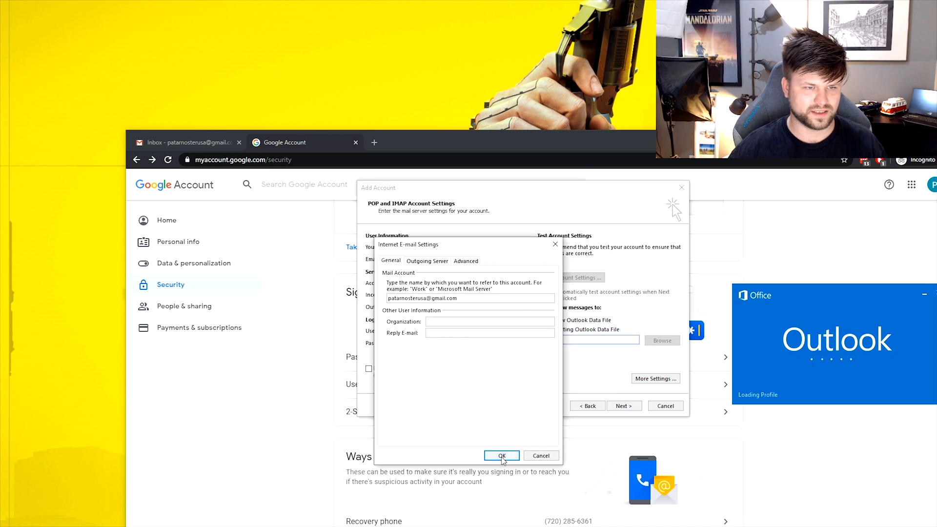
{"action": "left_click", "coordinate": [501, 455]}
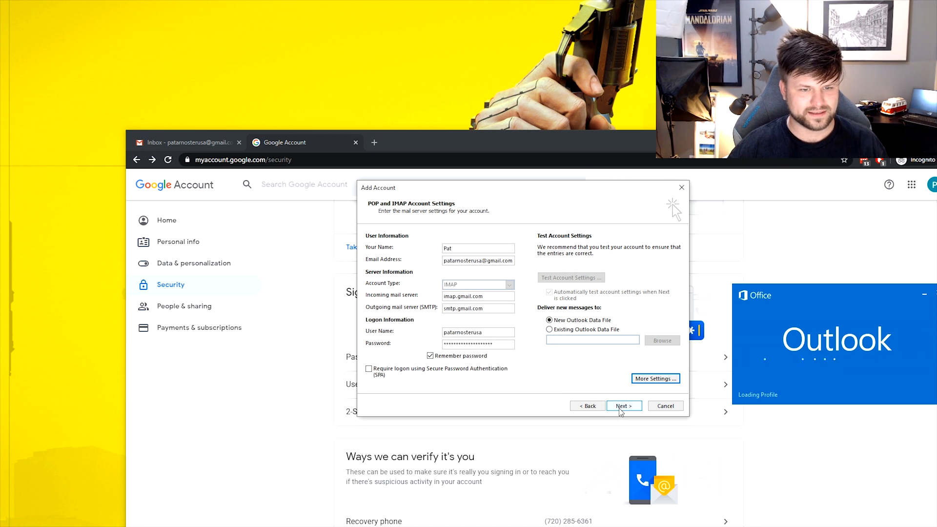
Run the account settings test, close the successful results and finish adding the Gmail account.
{"action": "left_click", "coordinate": [624, 405]}
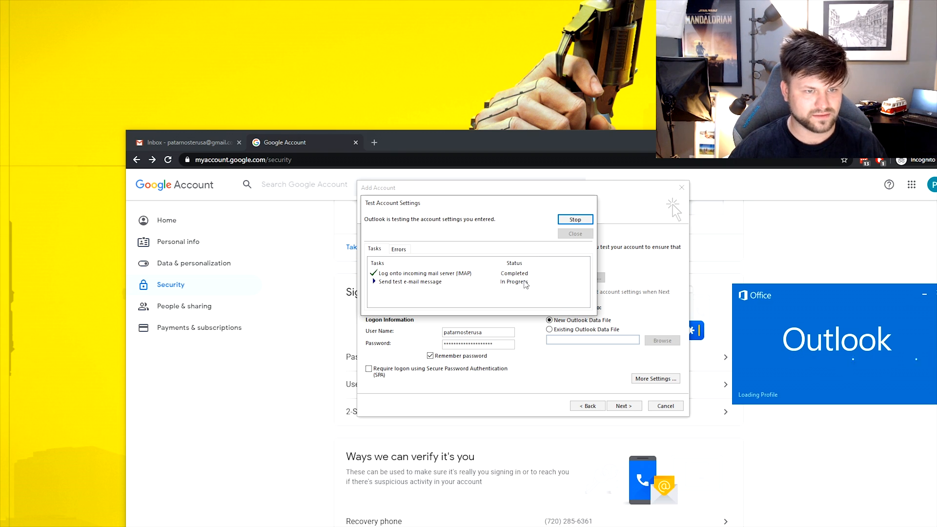
{"action": "mouse_move", "coordinate": [518, 293]}
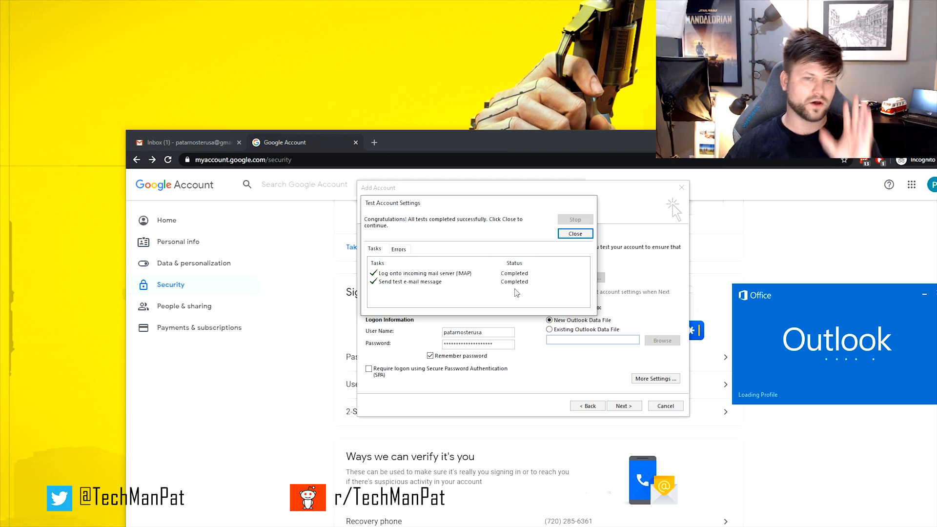
{"action": "left_click", "coordinate": [575, 234]}
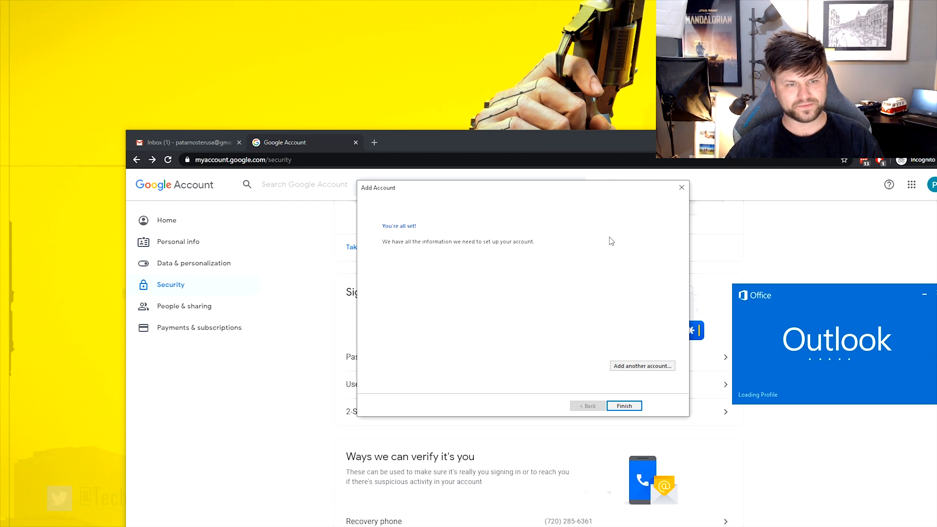
{"action": "left_click", "coordinate": [624, 405]}
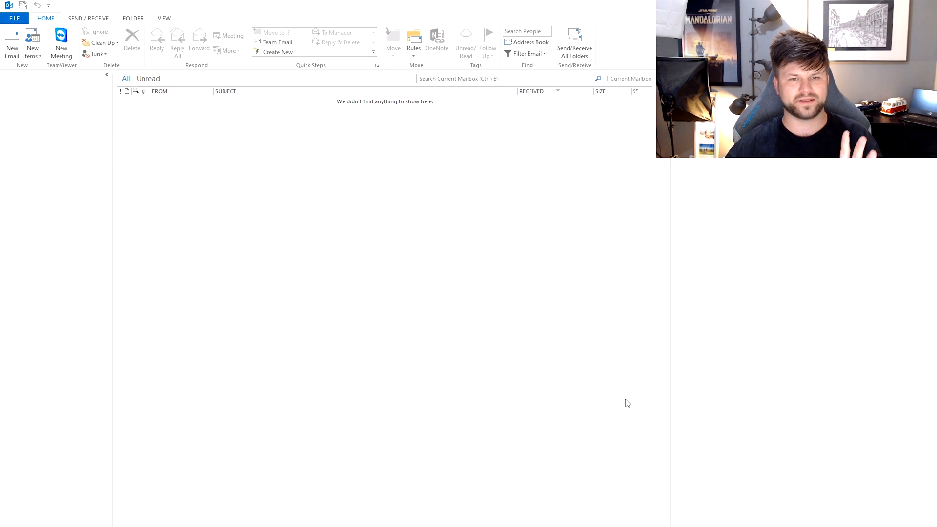
Expand the Gmail folders, run Send/Receive All Folders and dismiss the progress window.
{"action": "left_click", "coordinate": [105, 75]}
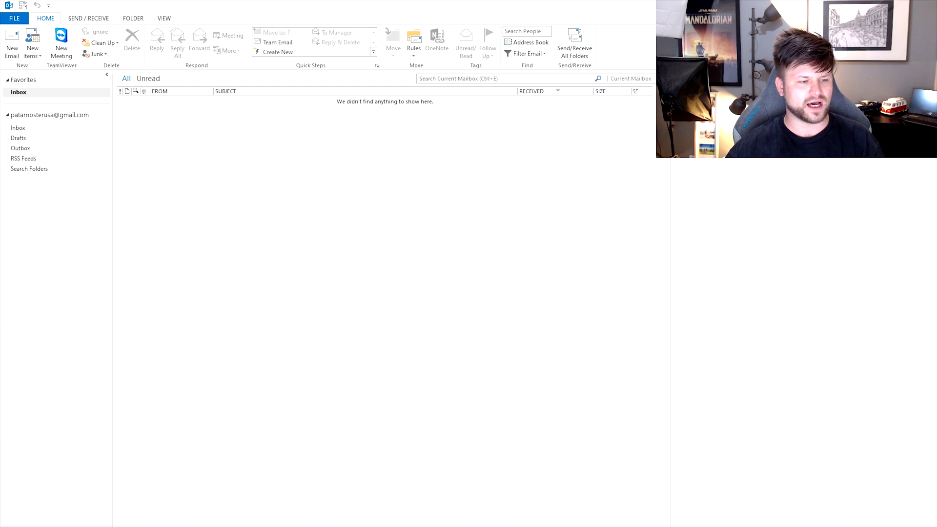
{"action": "mouse_move", "coordinate": [346, 236]}
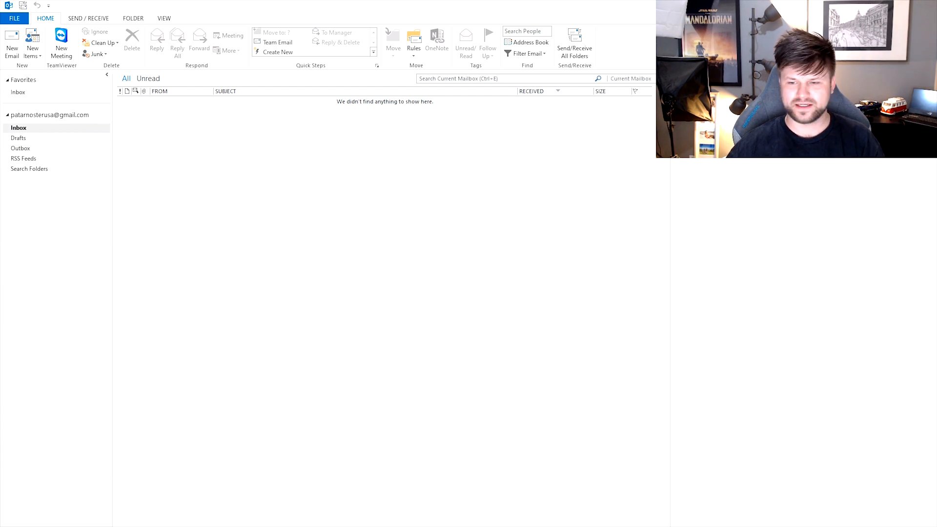
{"action": "left_click", "coordinate": [573, 37]}
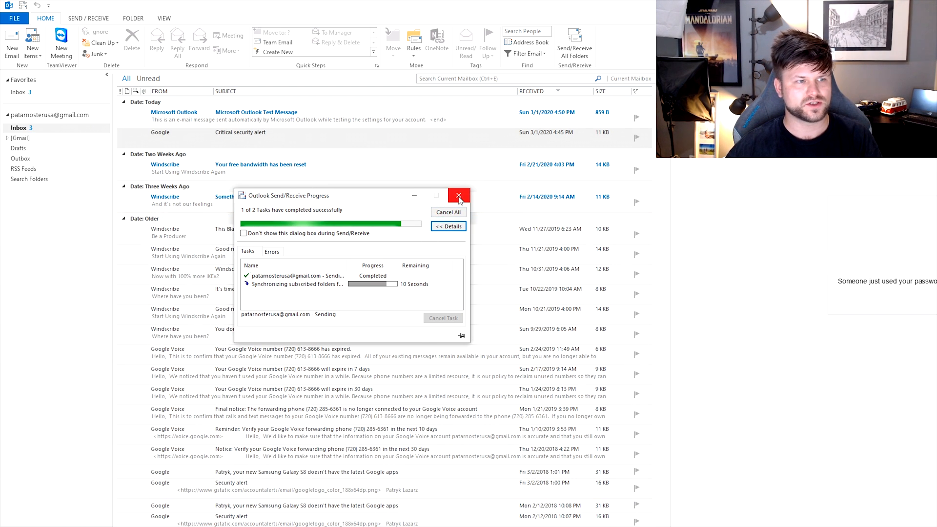
{"action": "left_click", "coordinate": [459, 195]}
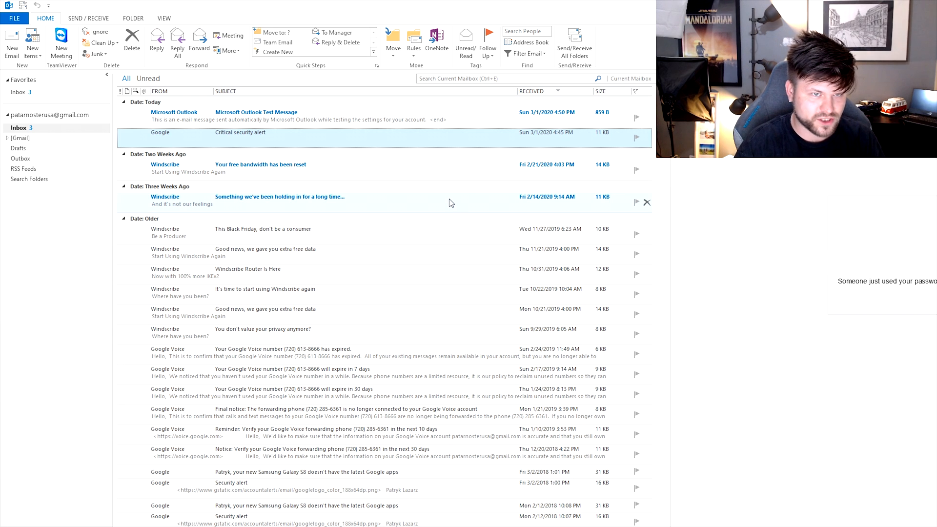